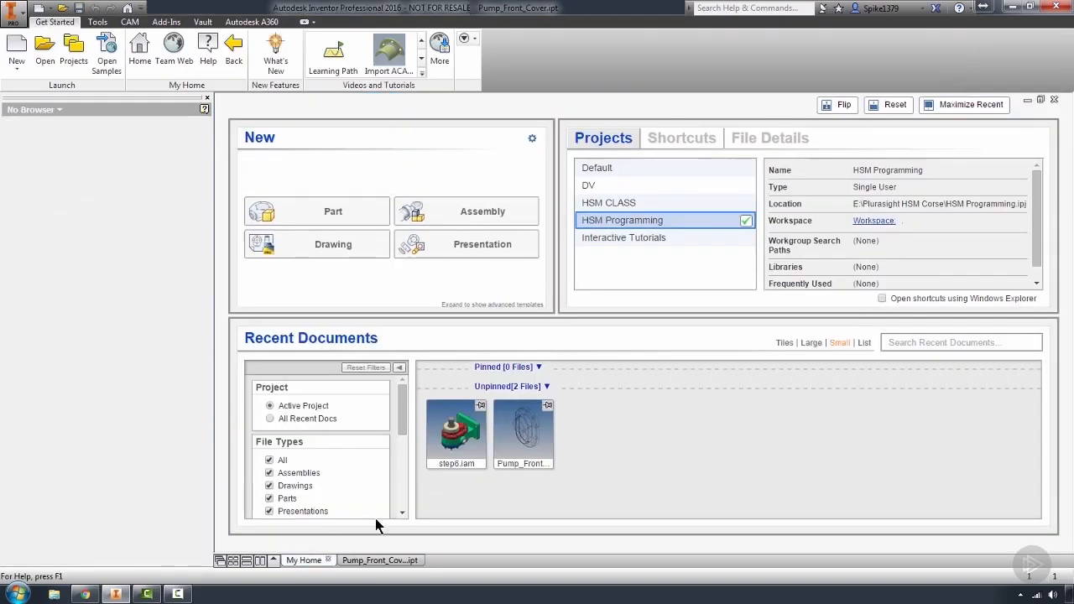
{"action": "mouse_move", "coordinate": [387, 284]}
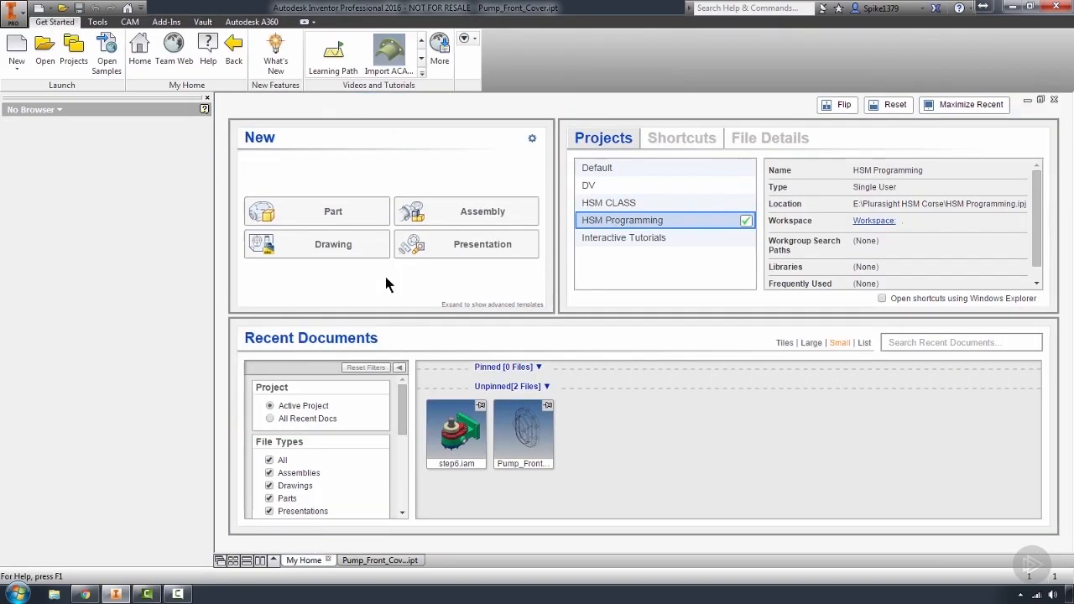
Create Assembly4 from the home page and browse its organizing folders in the browser.
{"action": "left_click", "coordinate": [481, 211]}
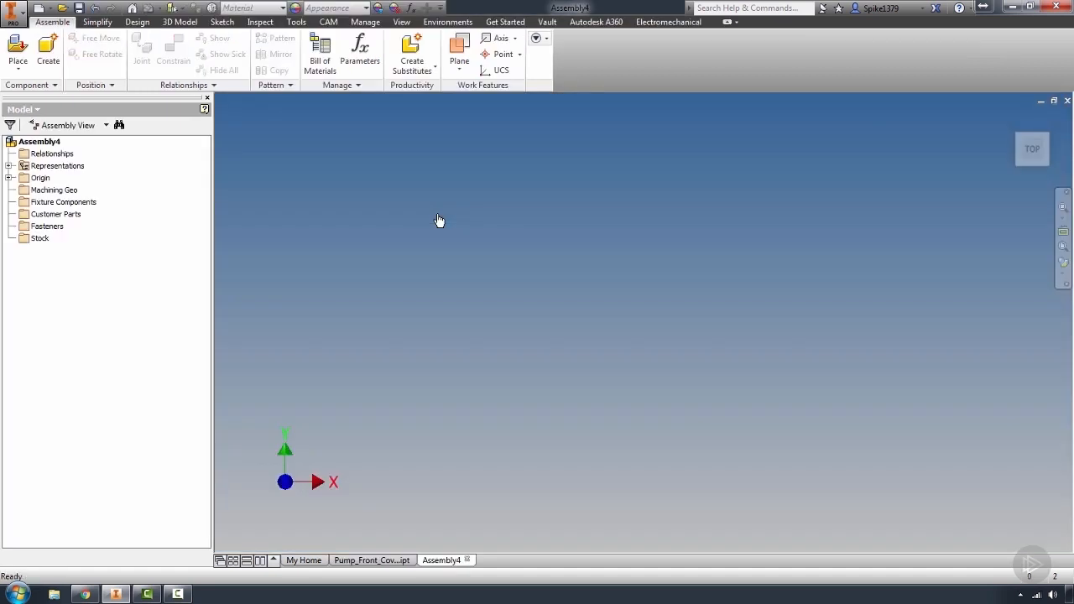
{"action": "mouse_move", "coordinate": [468, 211]}
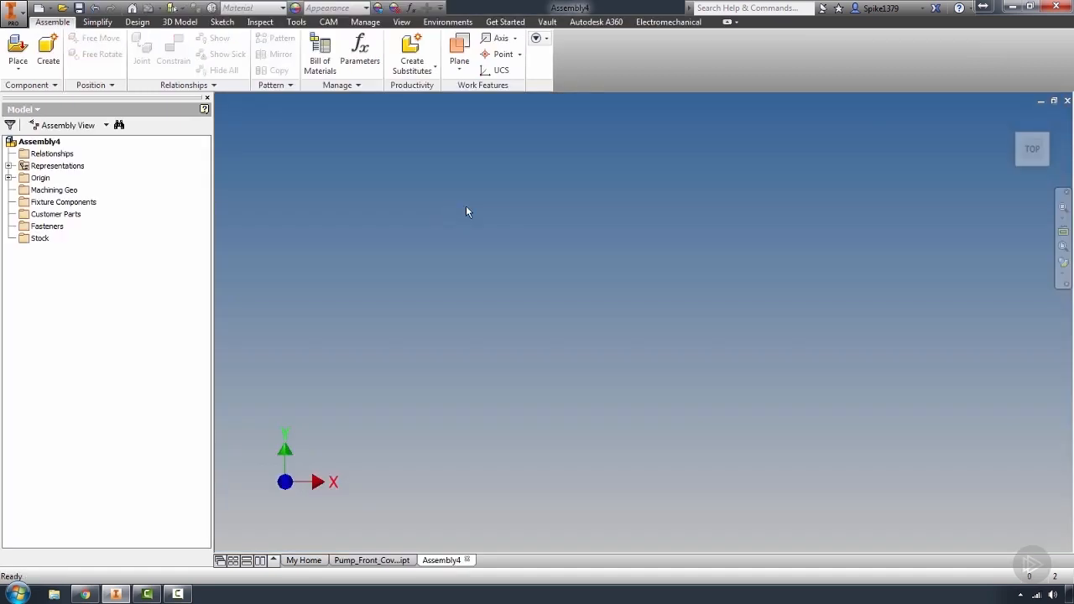
{"action": "mouse_move", "coordinate": [461, 211]}
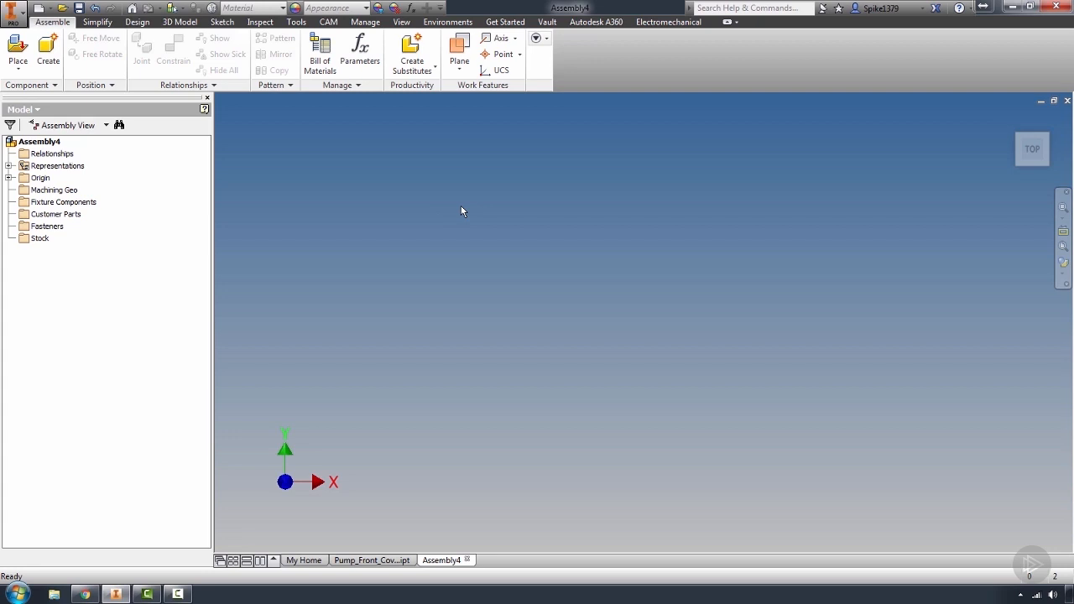
{"action": "mouse_move", "coordinate": [34, 282]}
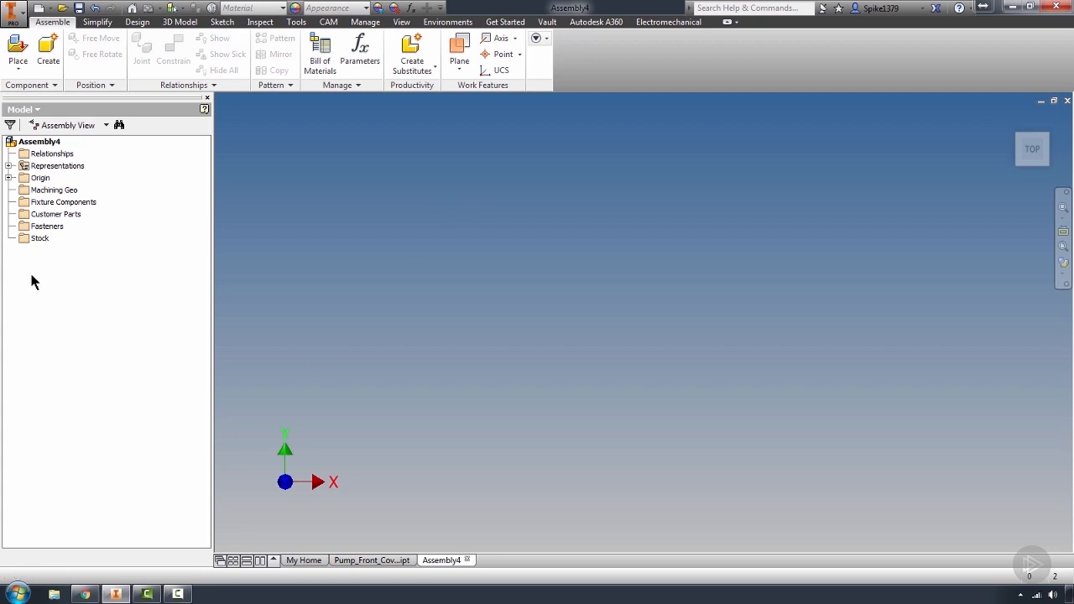
{"action": "left_click", "coordinate": [56, 214]}
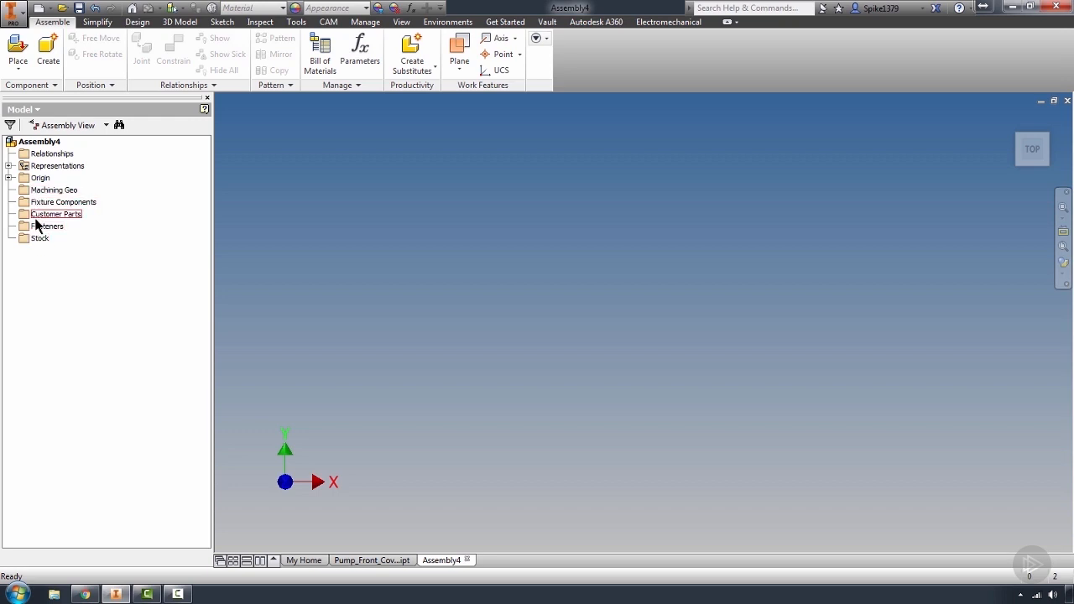
{"action": "left_click", "coordinate": [57, 189]}
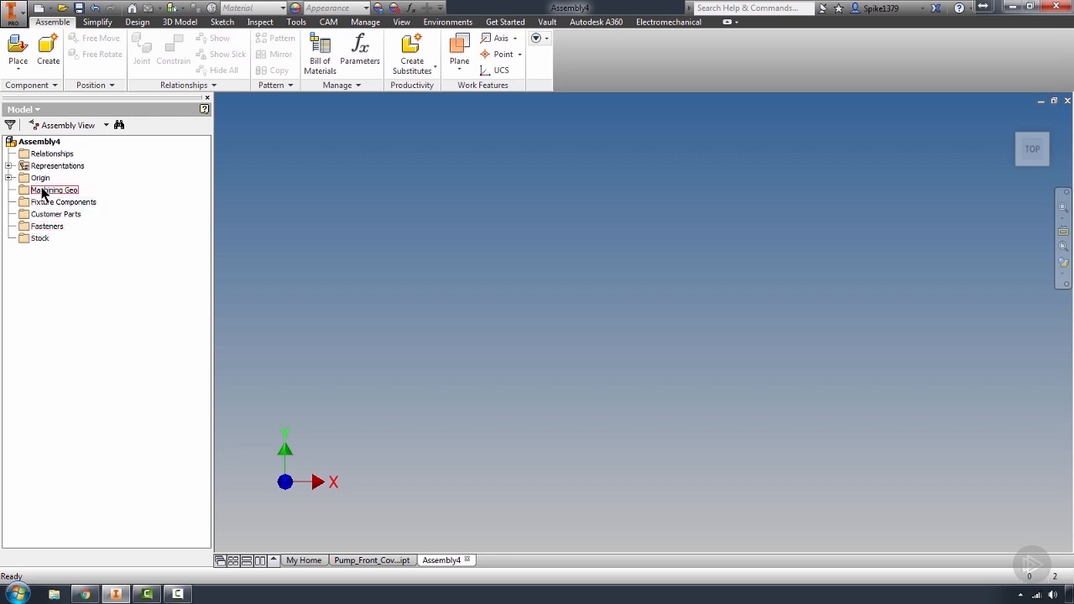
{"action": "left_click", "coordinate": [47, 226]}
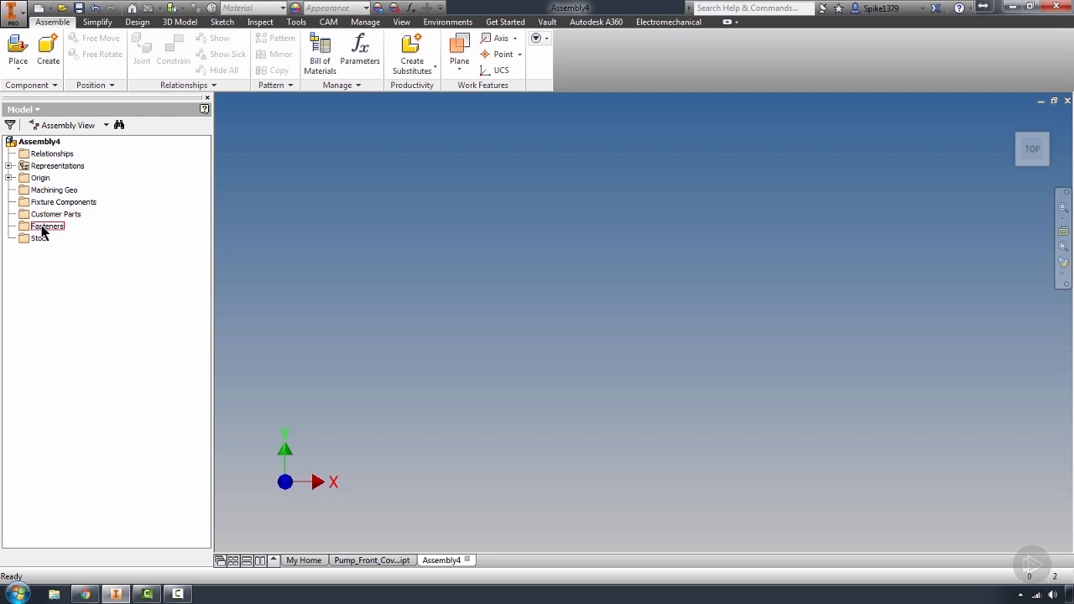
{"action": "left_click", "coordinate": [41, 238]}
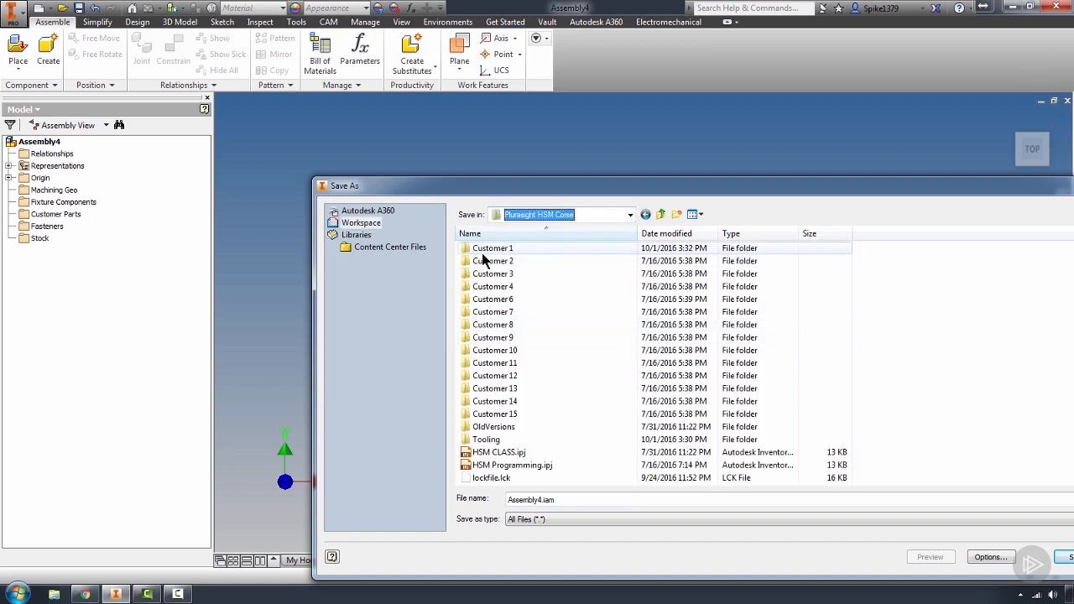
Pick the Customer 1 folder, name the file Pump Front Cover.iam, and save.
{"action": "double_click", "coordinate": [492, 247]}
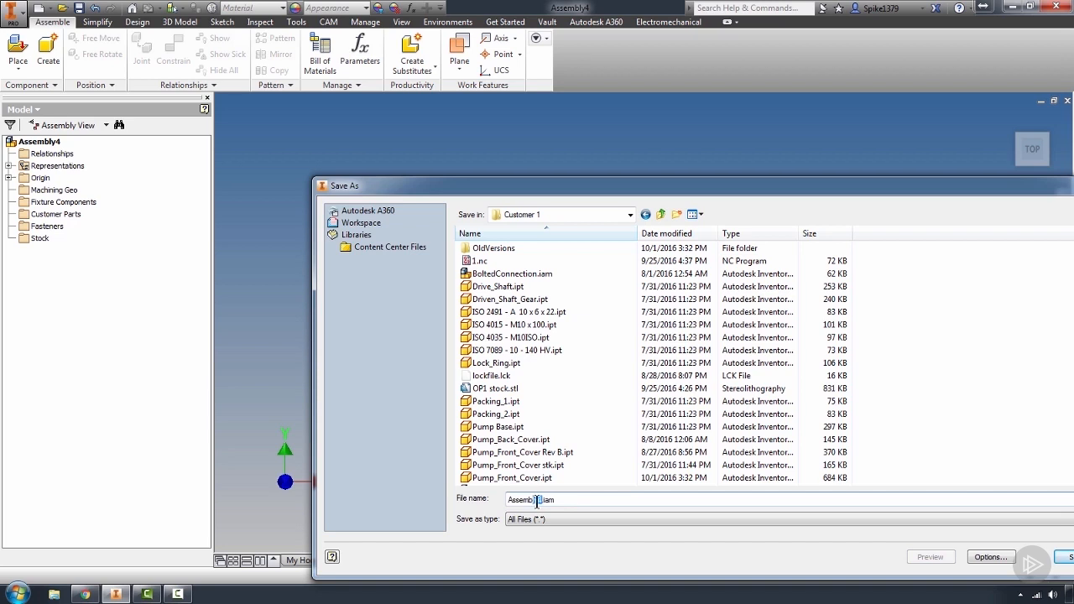
{"action": "double_click", "coordinate": [520, 499]}
{"action": "type", "text": "Pump Front Cover"}
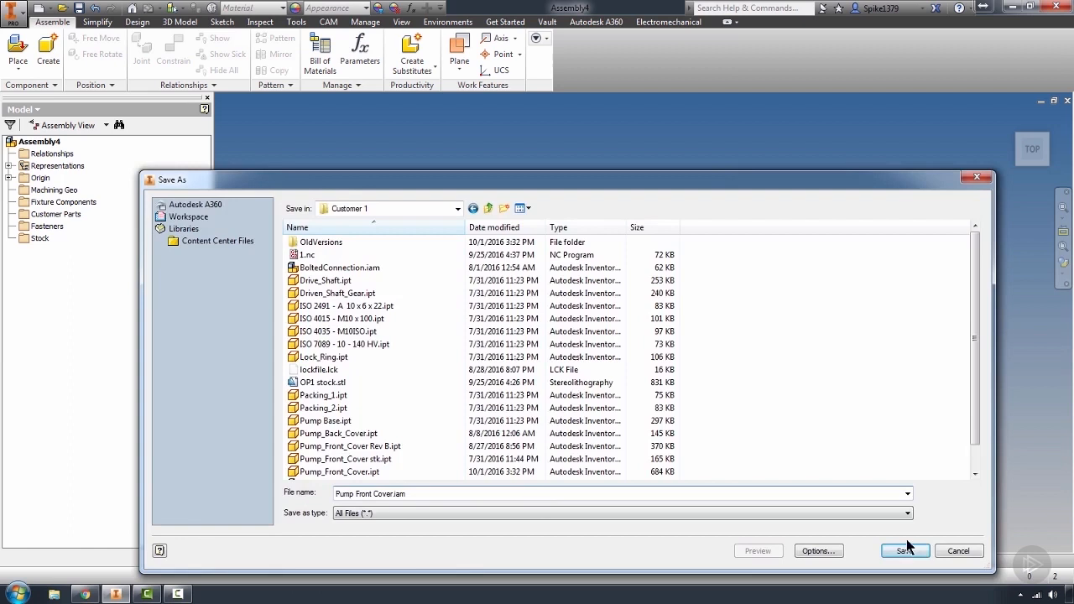
{"action": "left_click", "coordinate": [904, 551]}
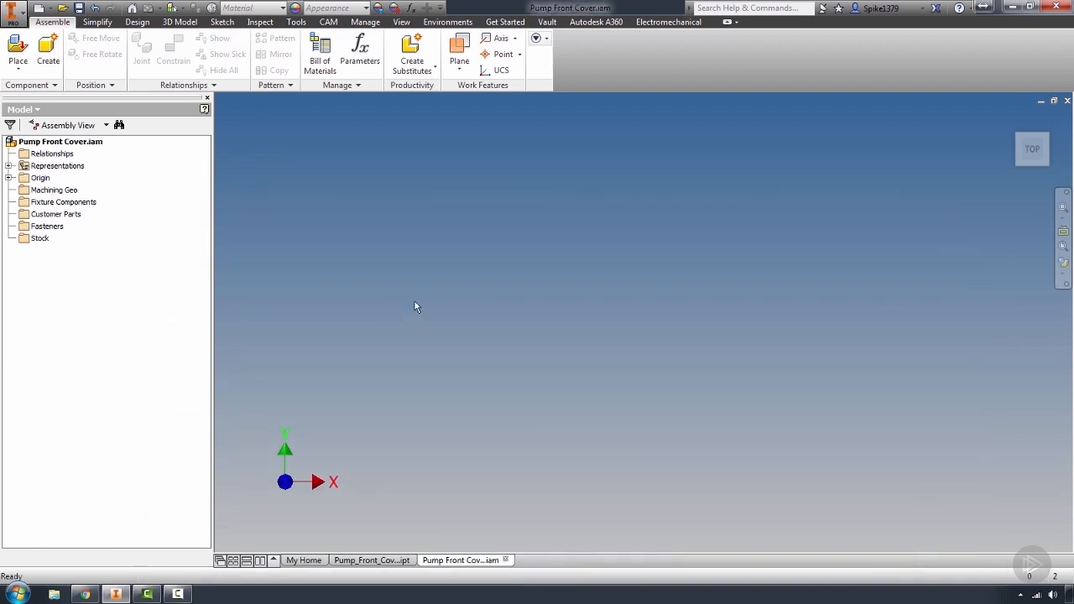
{"action": "mouse_move", "coordinate": [445, 290]}
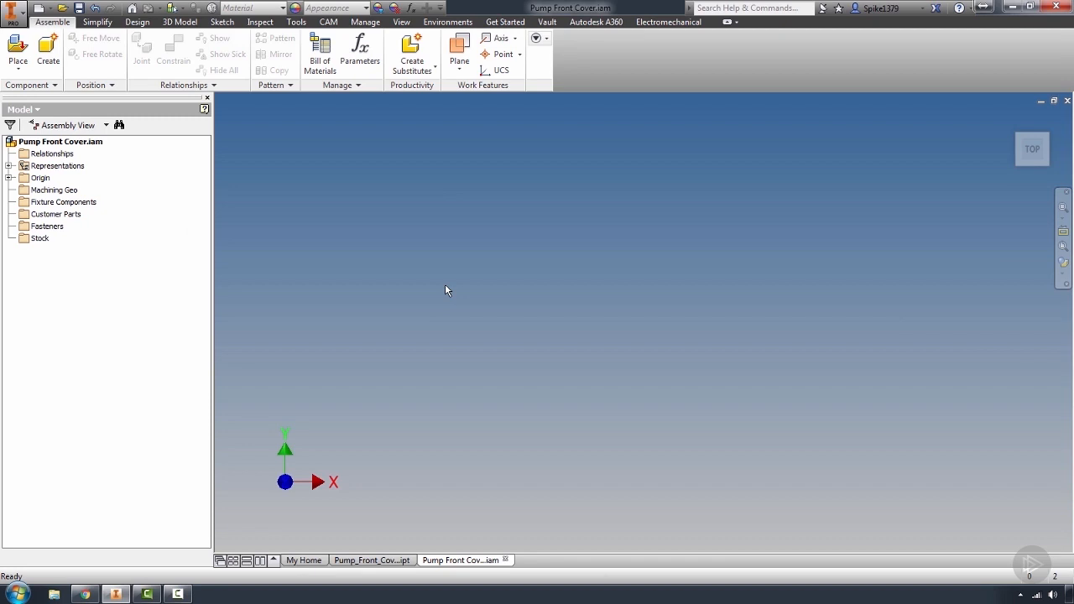
{"action": "mouse_move", "coordinate": [480, 337]}
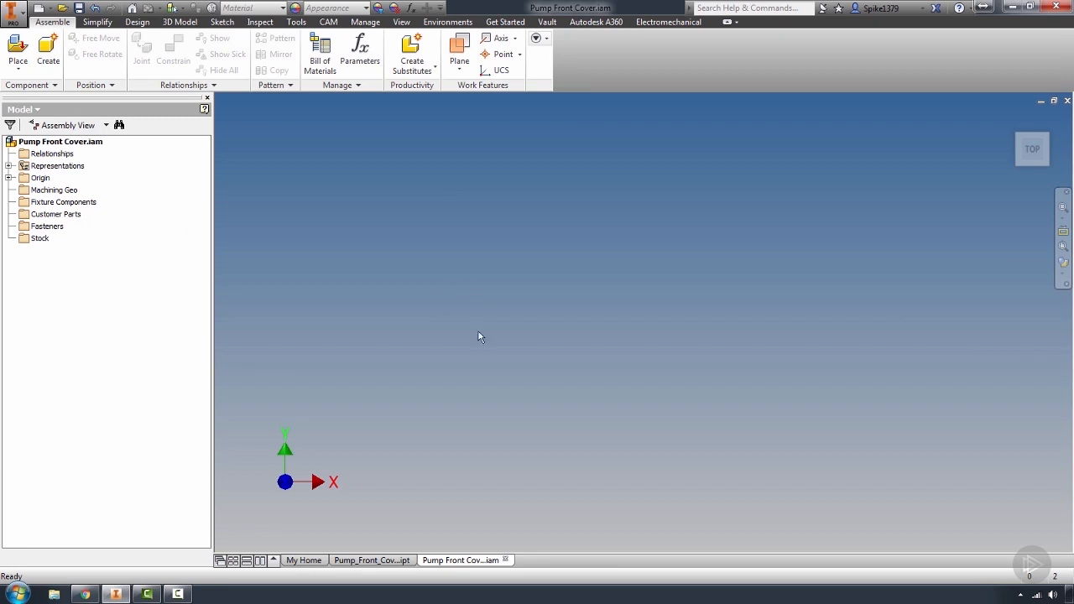
Orbit the empty assembly from the Top view to an isometric angle.
{"action": "left_click_drag", "start_coordinate": [480, 338], "coordinate": [450, 404]}
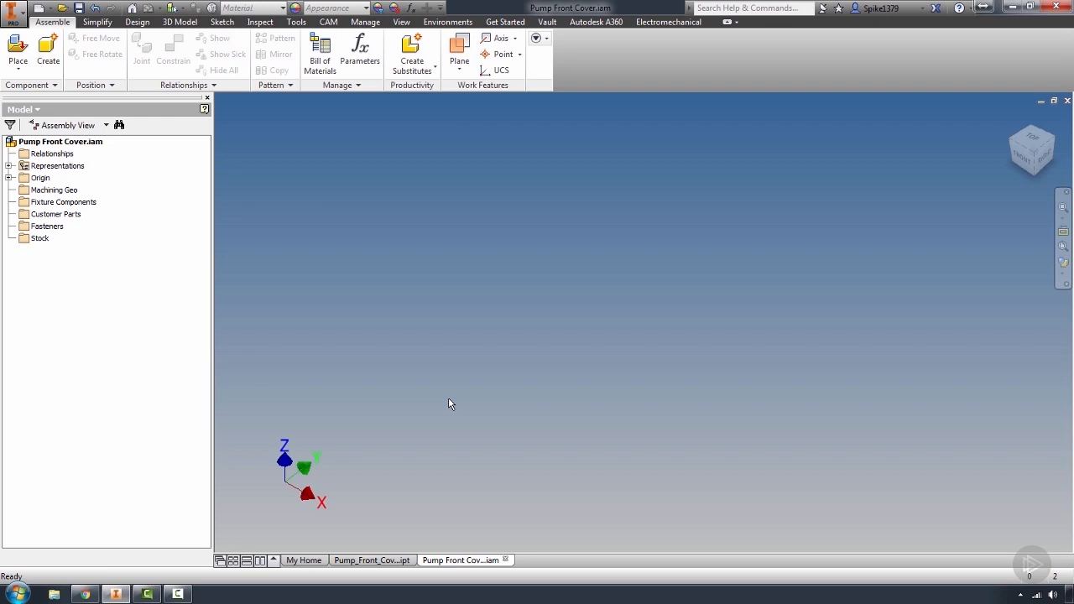
{"action": "mouse_move", "coordinate": [466, 379]}
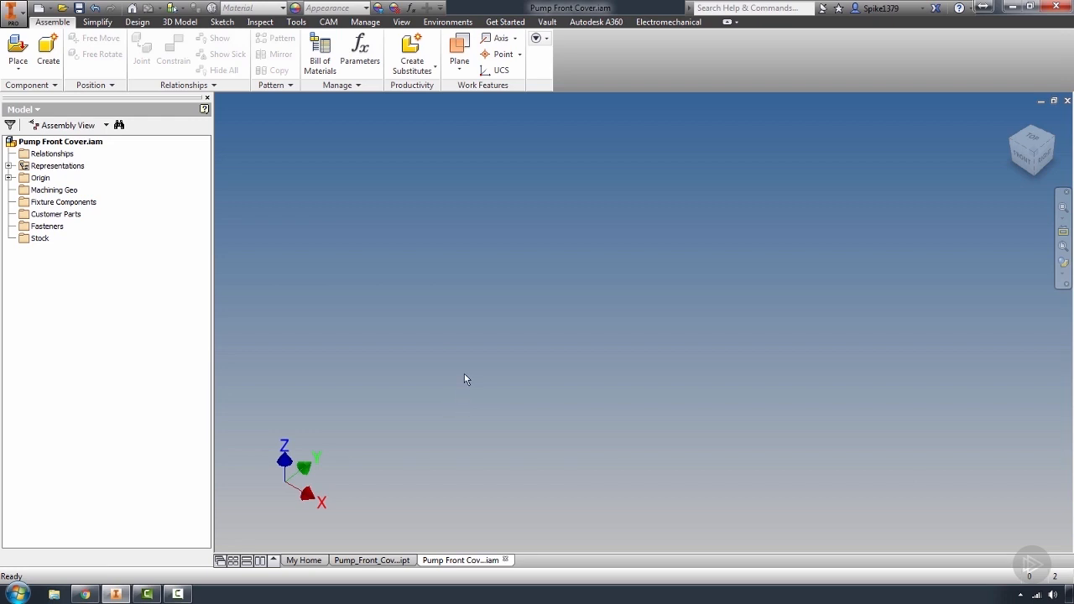
{"action": "mouse_move", "coordinate": [473, 382]}
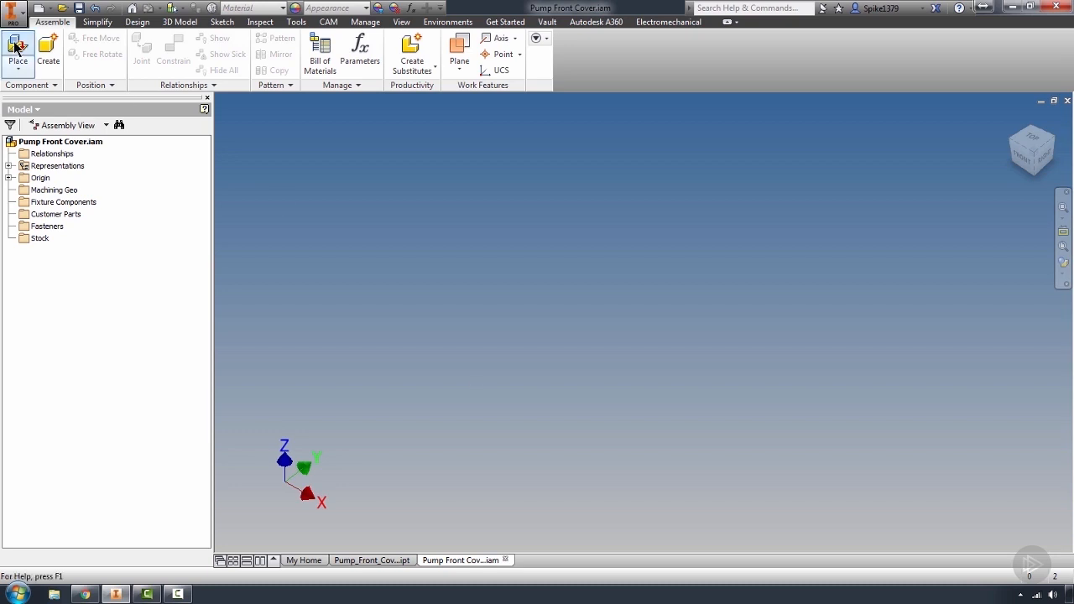
Place Pump_Front_Cover.ipt from the Customer 1 folder into the assembly.
{"action": "left_click", "coordinate": [17, 51]}
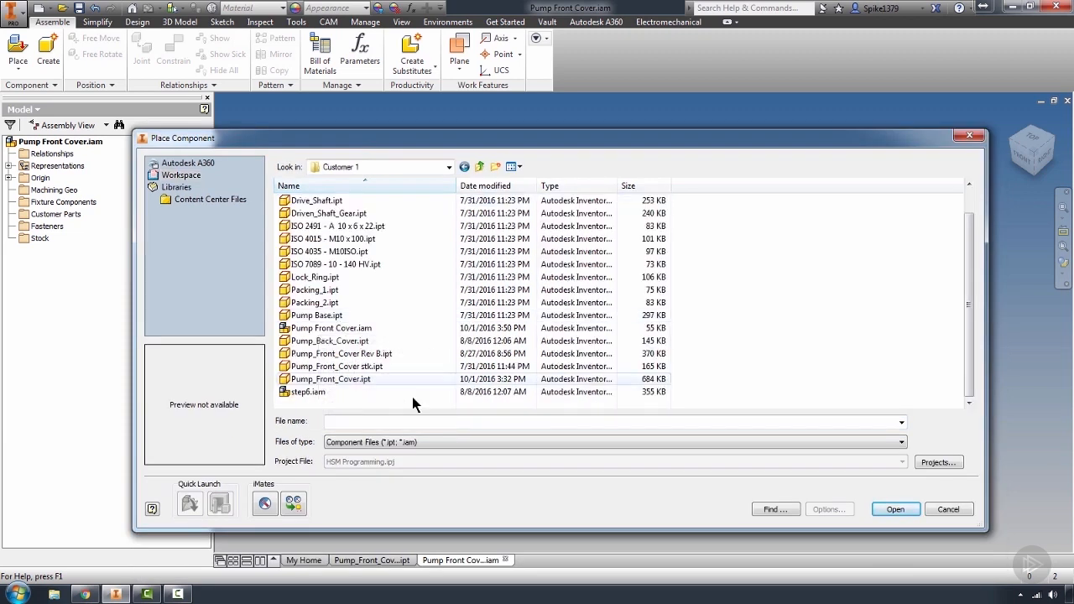
{"action": "left_click", "coordinate": [330, 328]}
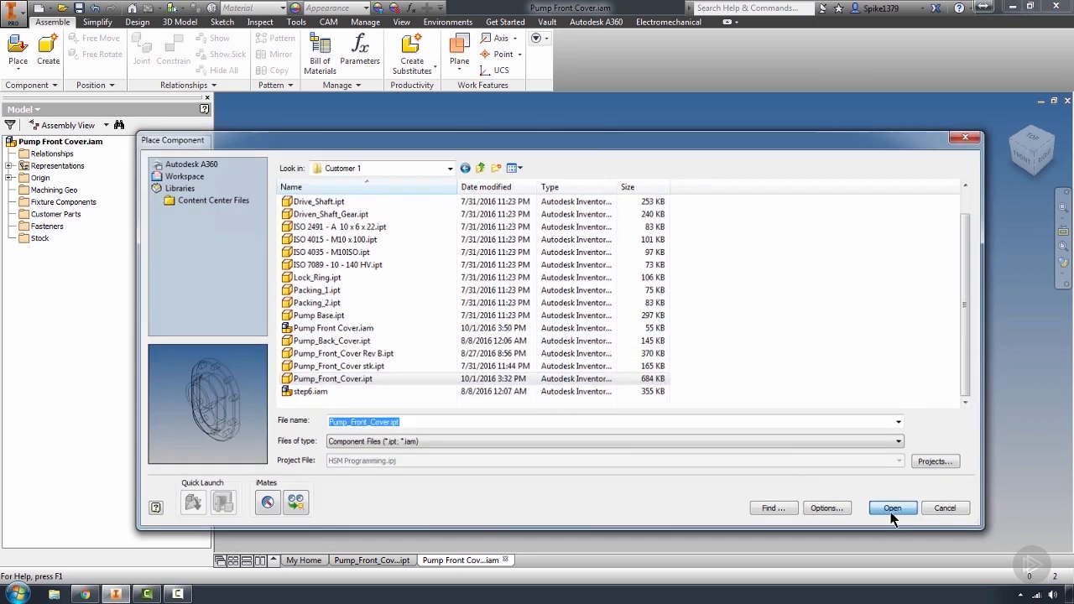
{"action": "left_click", "coordinate": [892, 508]}
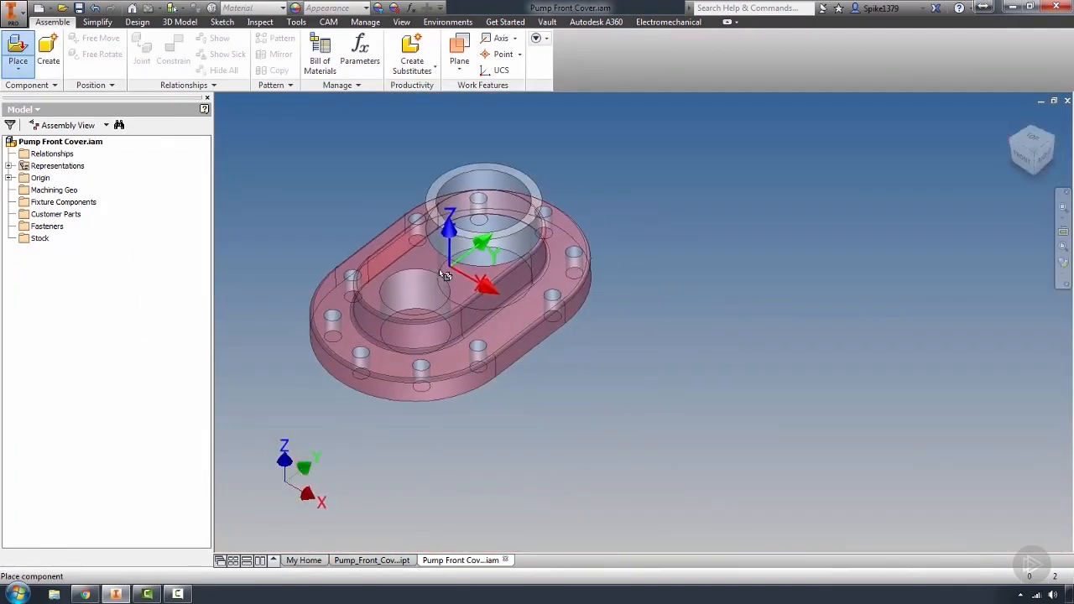
Place Pump_Front_Cover:1 grounded at the origin and confirm with OK.
{"action": "left_click_drag", "start_coordinate": [449, 277], "coordinate": [520, 226]}
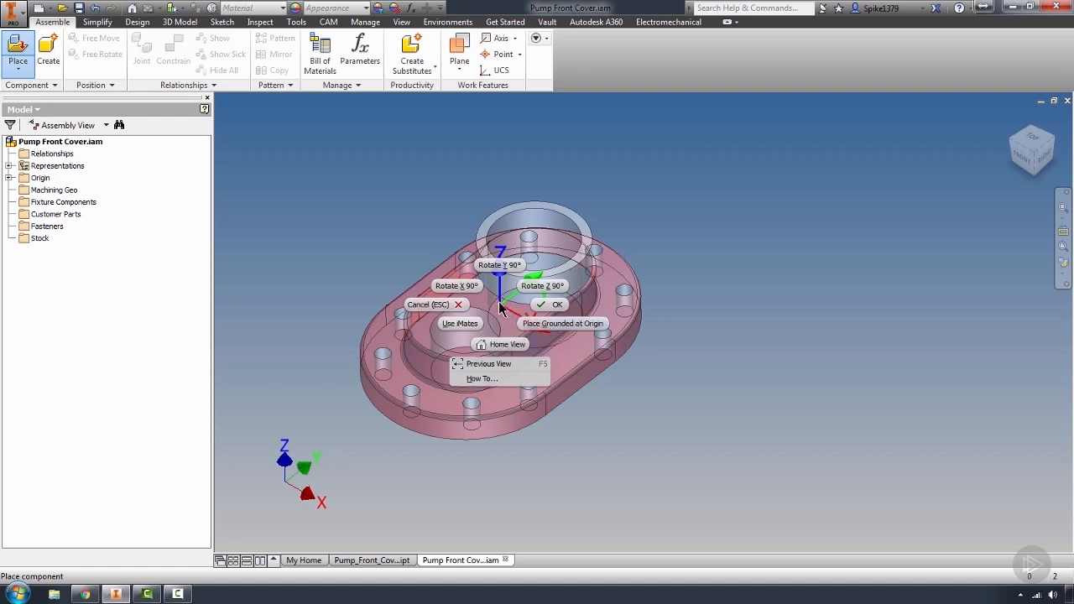
{"action": "mouse_move", "coordinate": [562, 324]}
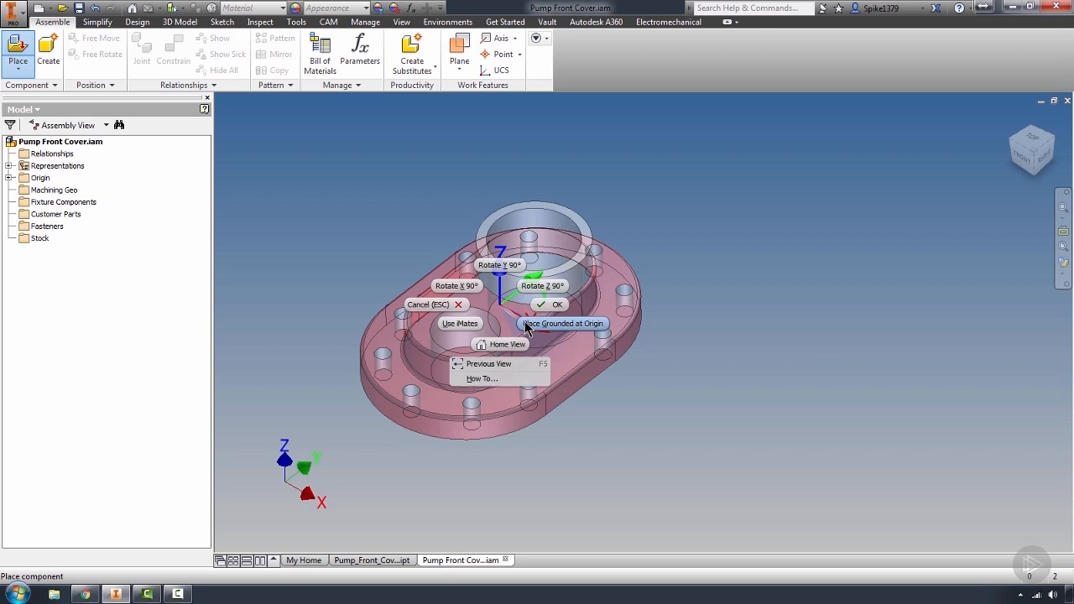
{"action": "left_click", "coordinate": [562, 323]}
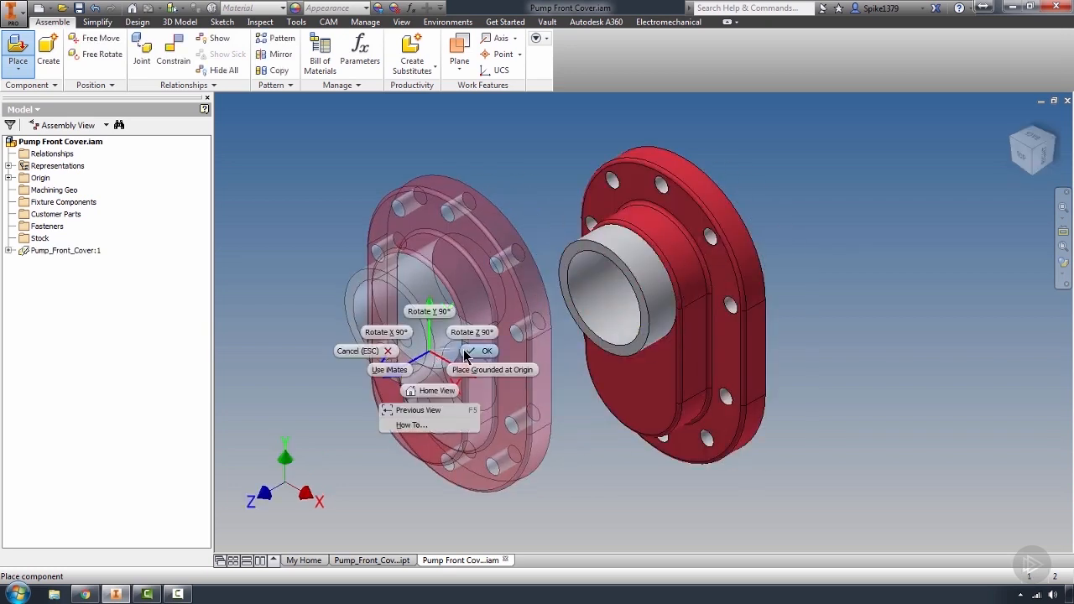
{"action": "left_click", "coordinate": [481, 351]}
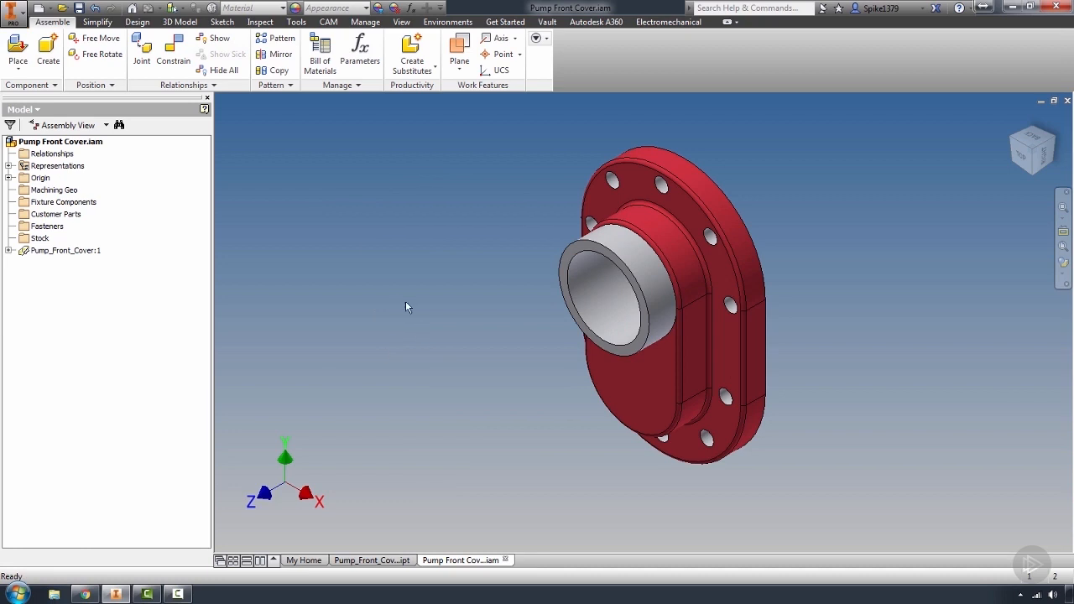
Orbit to inspect the placed cover, then return to the Pump_Front_Cover part document.
{"action": "left_click_drag", "start_coordinate": [407, 307], "coordinate": [518, 292]}
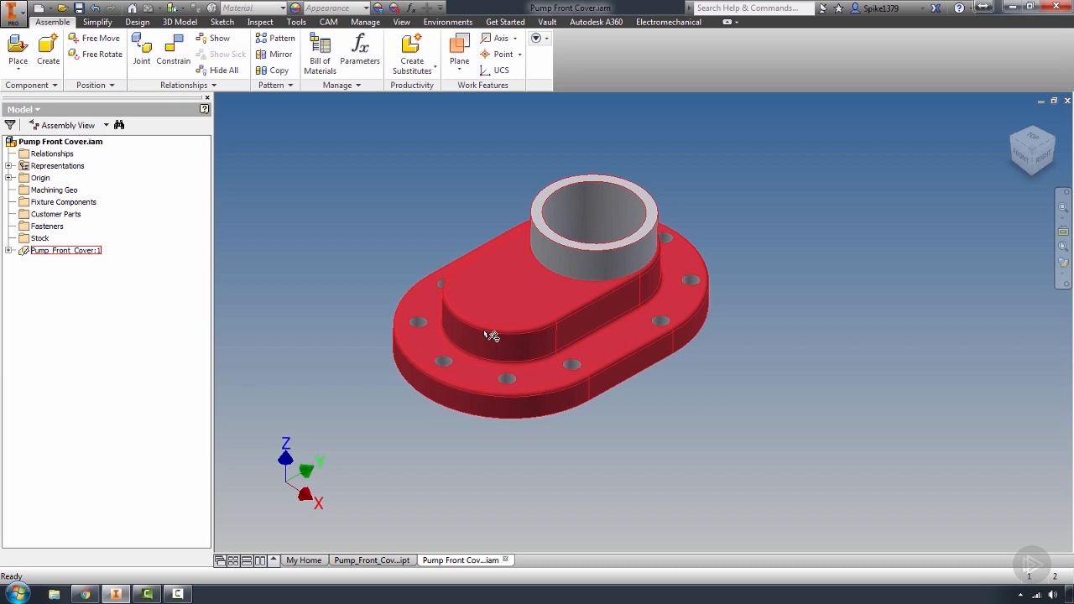
{"action": "mouse_move", "coordinate": [457, 304]}
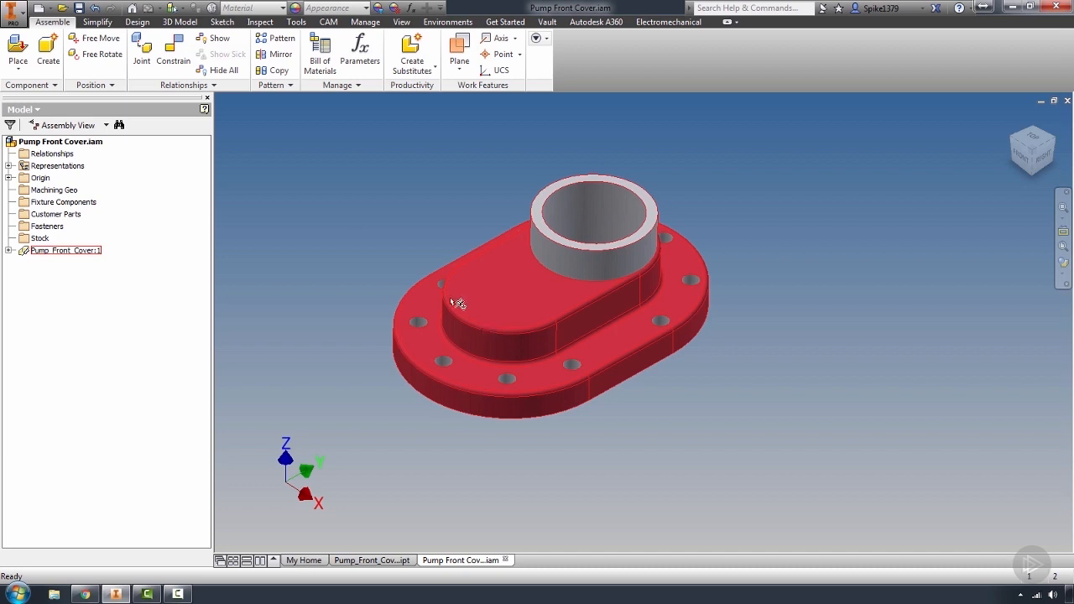
{"action": "left_click_drag", "start_coordinate": [458, 303], "coordinate": [583, 313]}
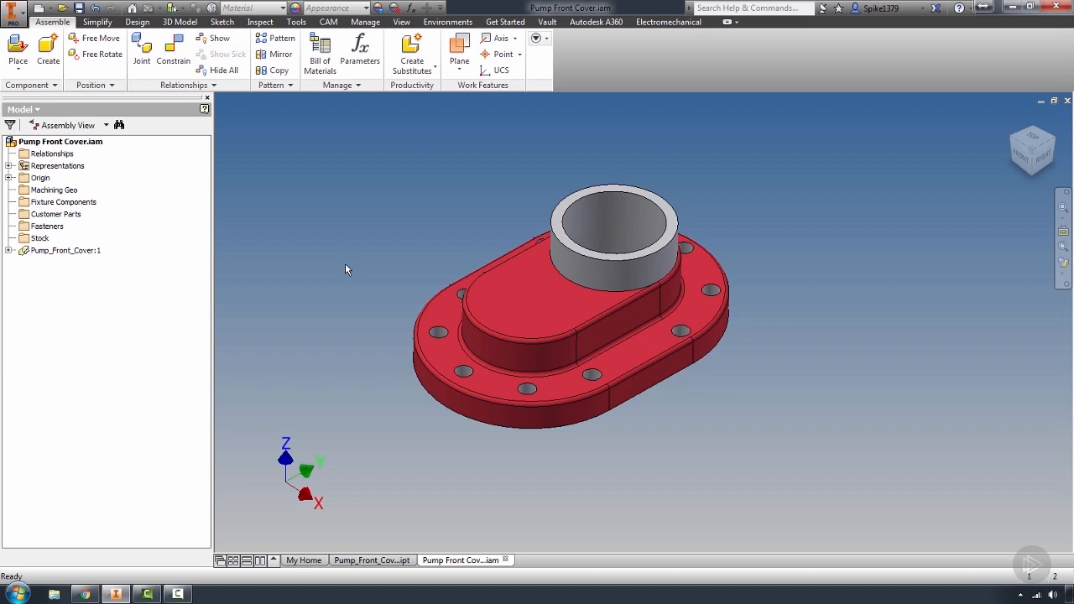
{"action": "left_click", "coordinate": [371, 559]}
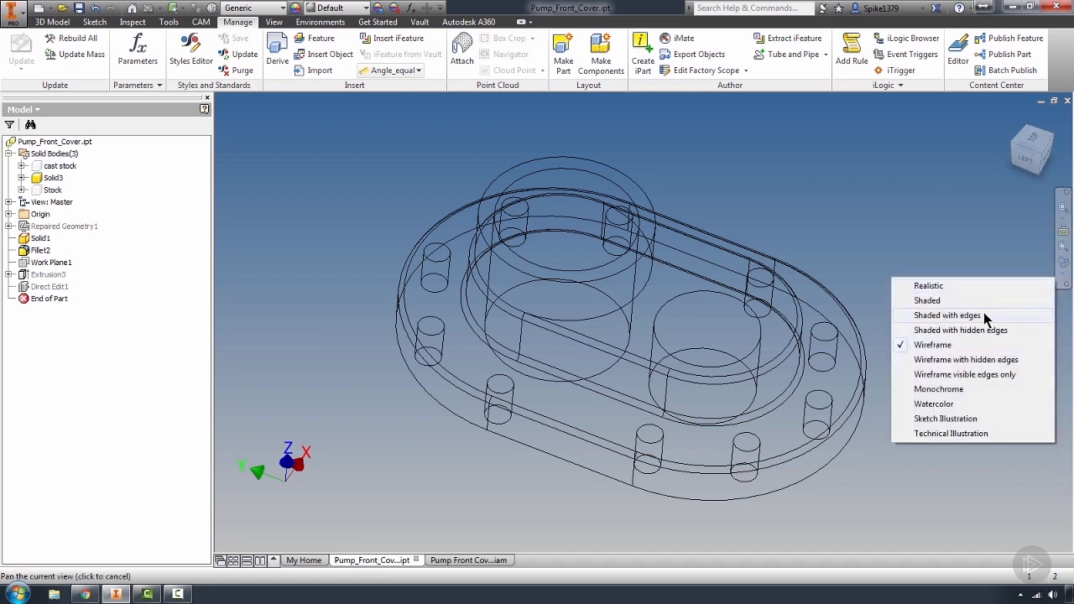
Use Shaded with Edges and hide the Solid3 body so only cast stock shows.
{"action": "left_click", "coordinate": [946, 315]}
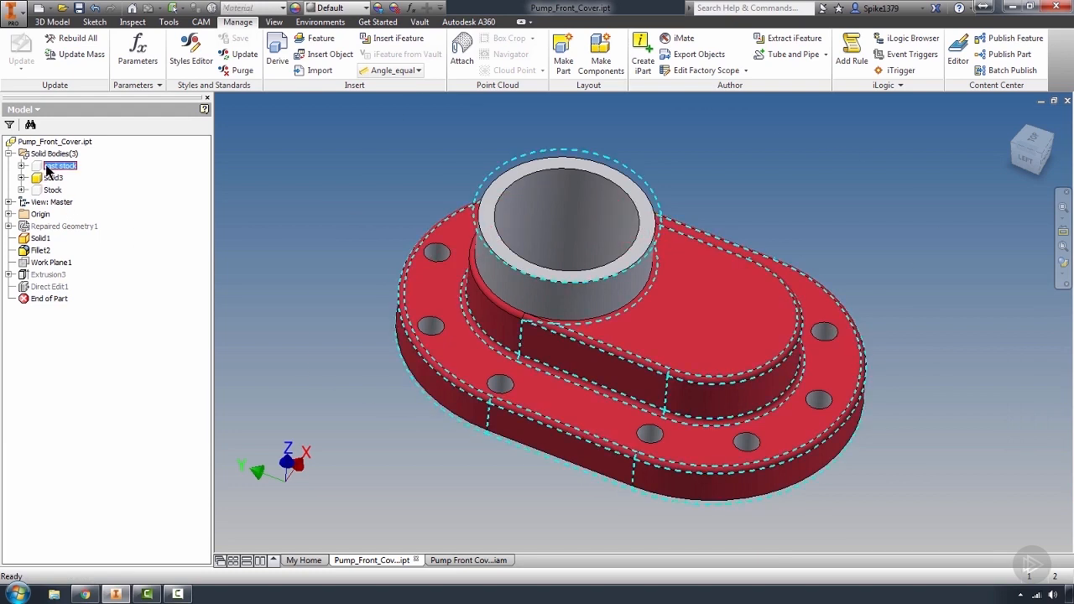
{"action": "left_click", "coordinate": [53, 177]}
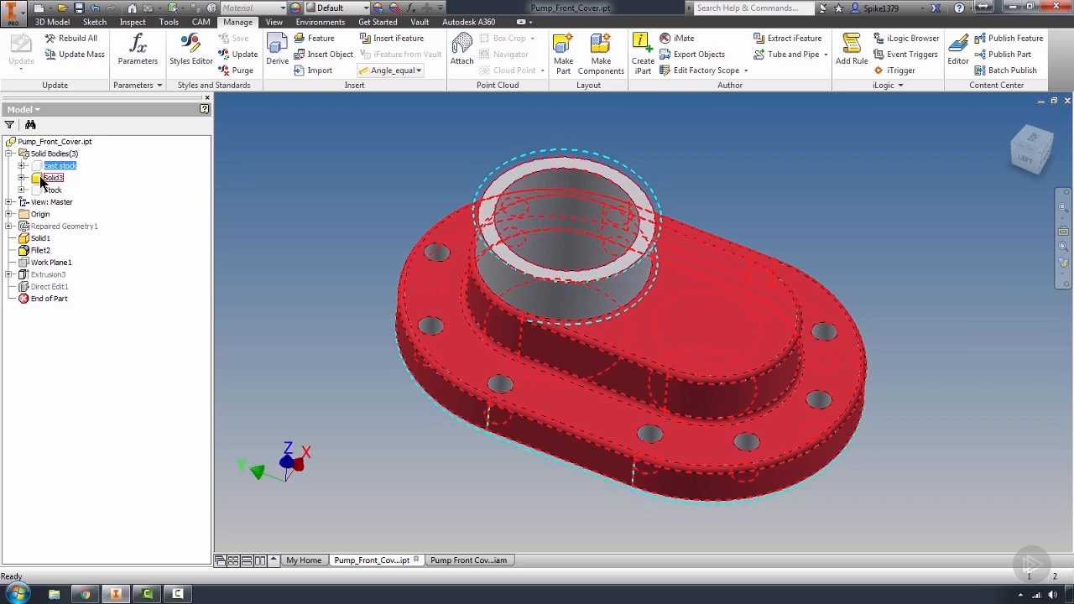
{"action": "left_click", "coordinate": [33, 166]}
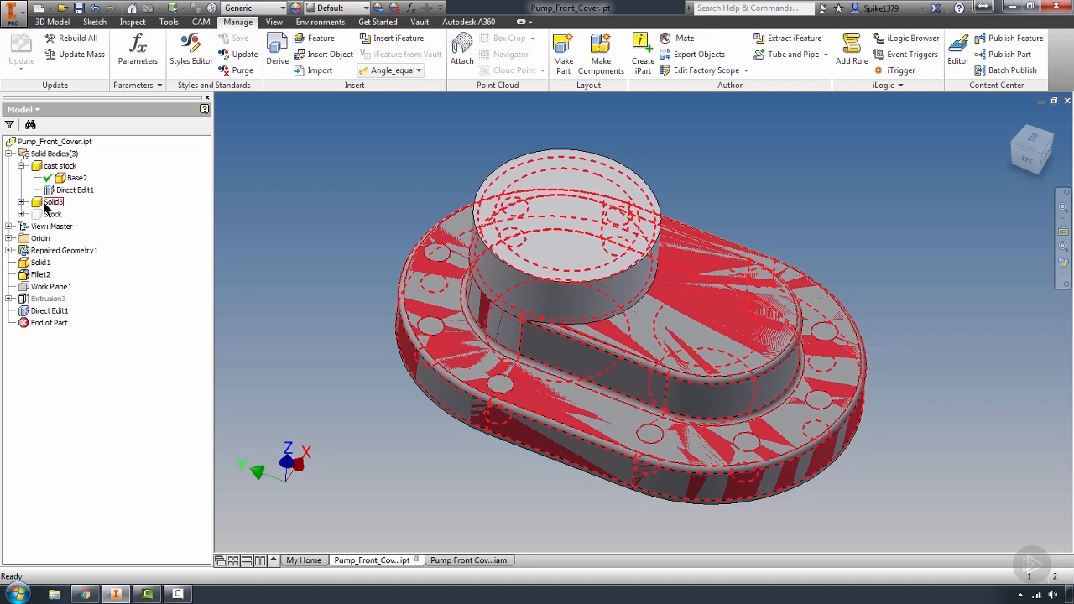
{"action": "right_click", "coordinate": [53, 201]}
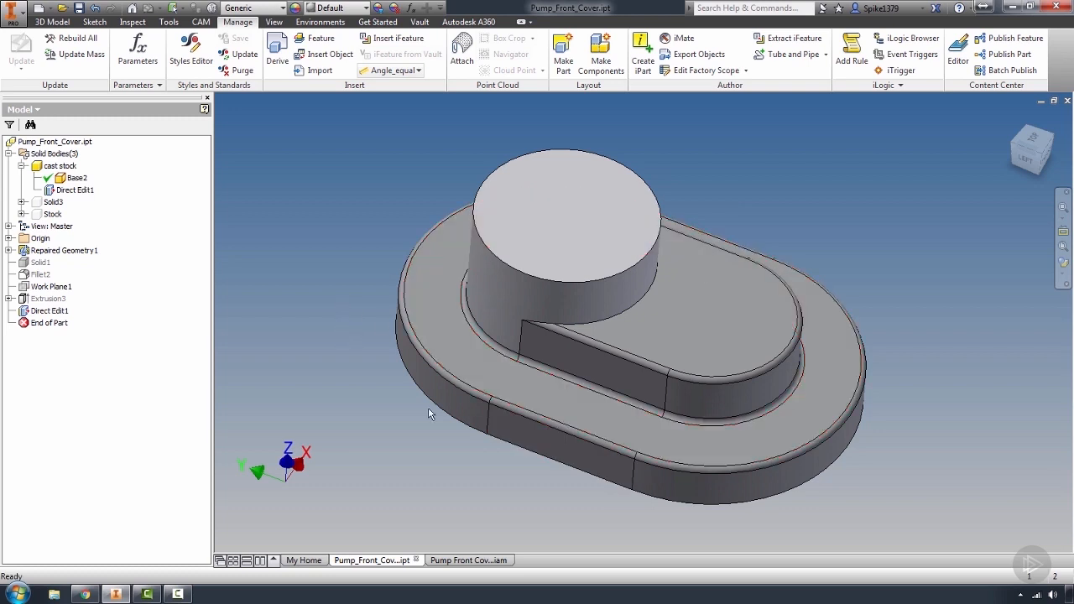
Switch to Pump Front Cover.iam and orbit to see the cover's cast stock shape.
{"action": "left_click", "coordinate": [461, 559]}
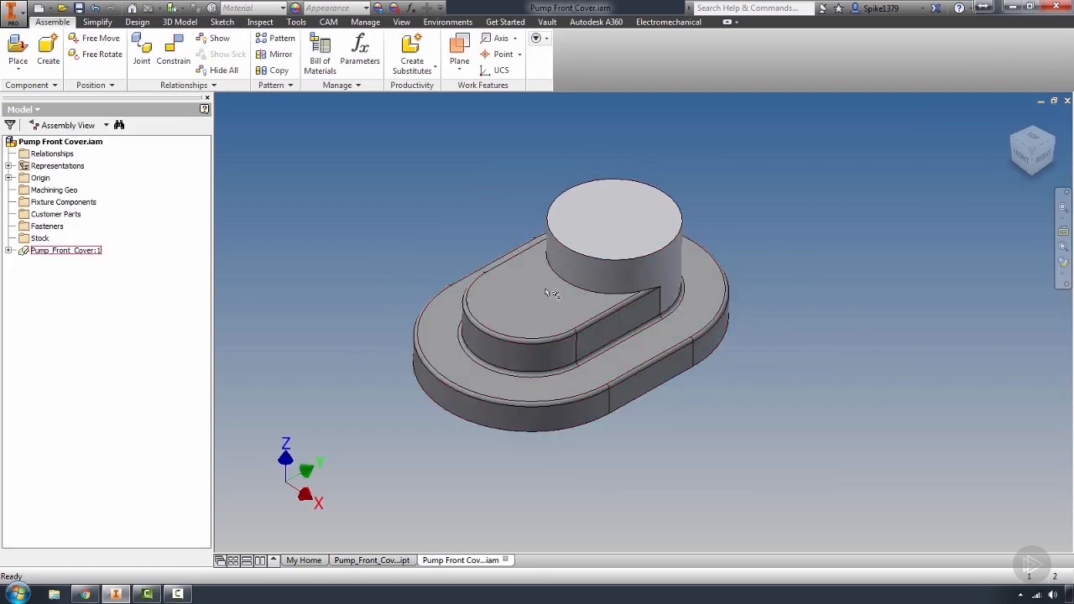
{"action": "left_click_drag", "start_coordinate": [546, 294], "coordinate": [732, 343]}
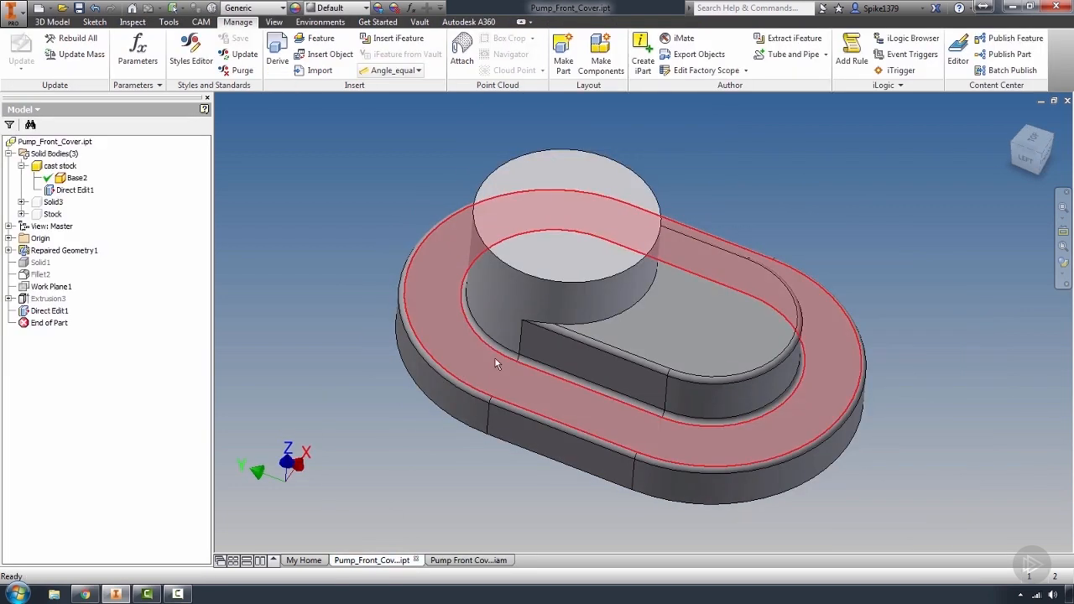
{"action": "left_click", "coordinate": [59, 166]}
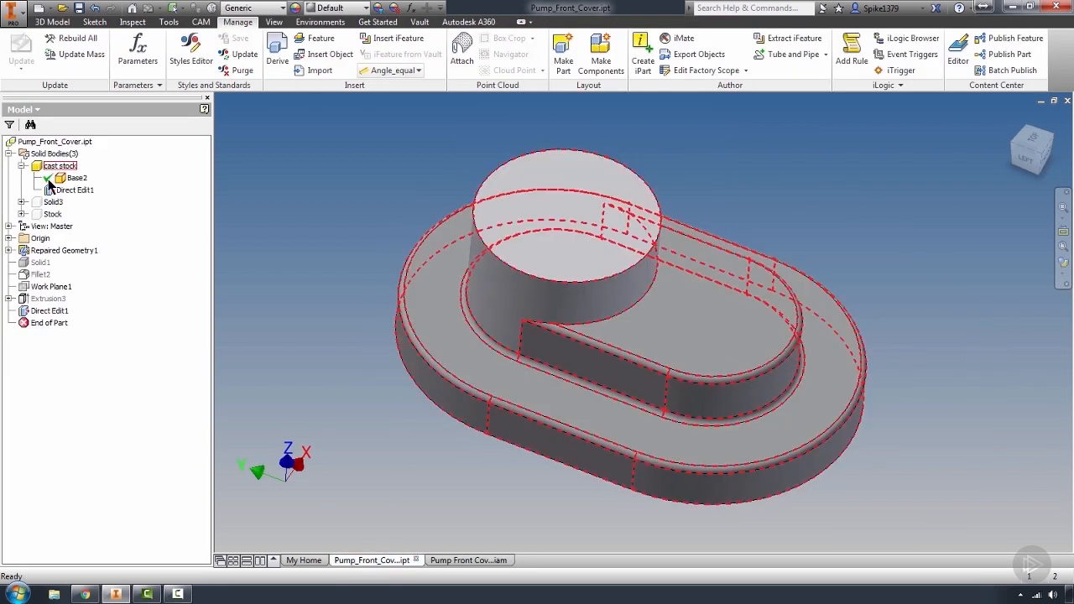
{"action": "left_click", "coordinate": [465, 560]}
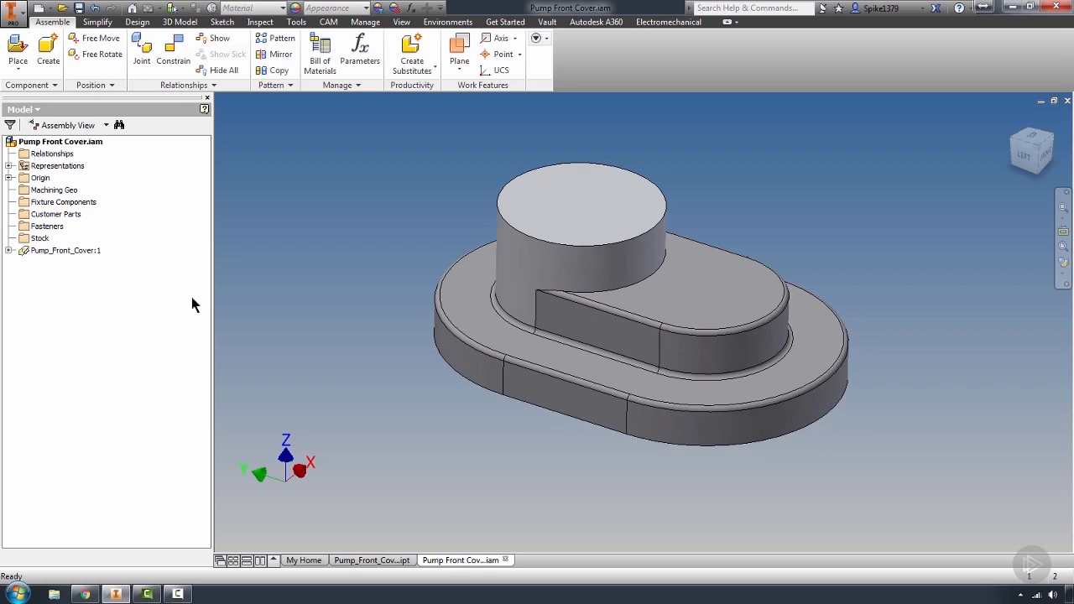
{"action": "mouse_move", "coordinate": [341, 304]}
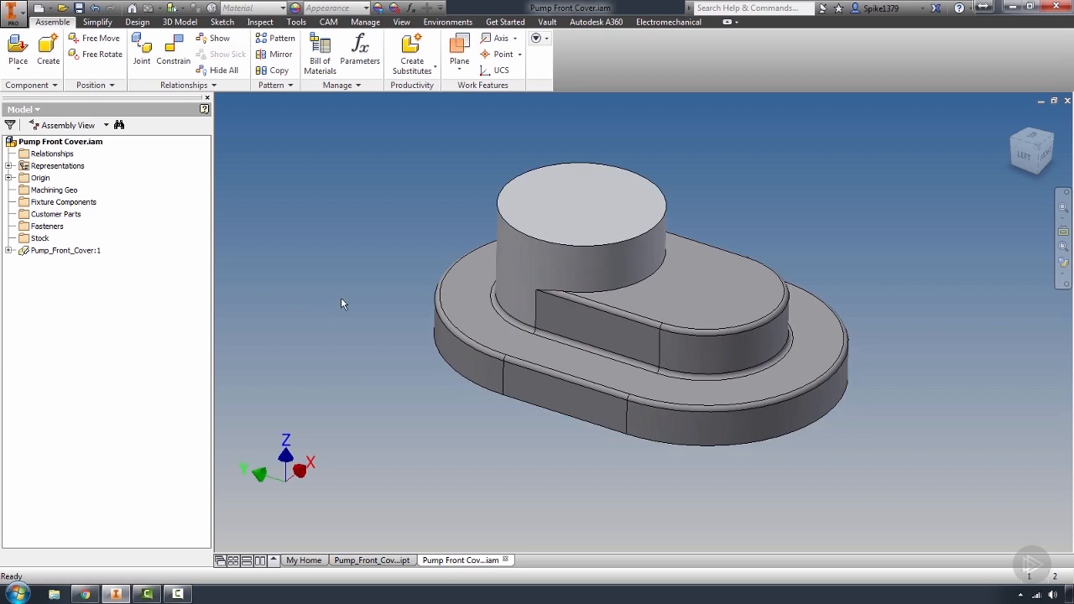
In the part, turn Solid3 visibility back on, then right-click the cast stock body.
{"action": "left_click", "coordinate": [371, 559]}
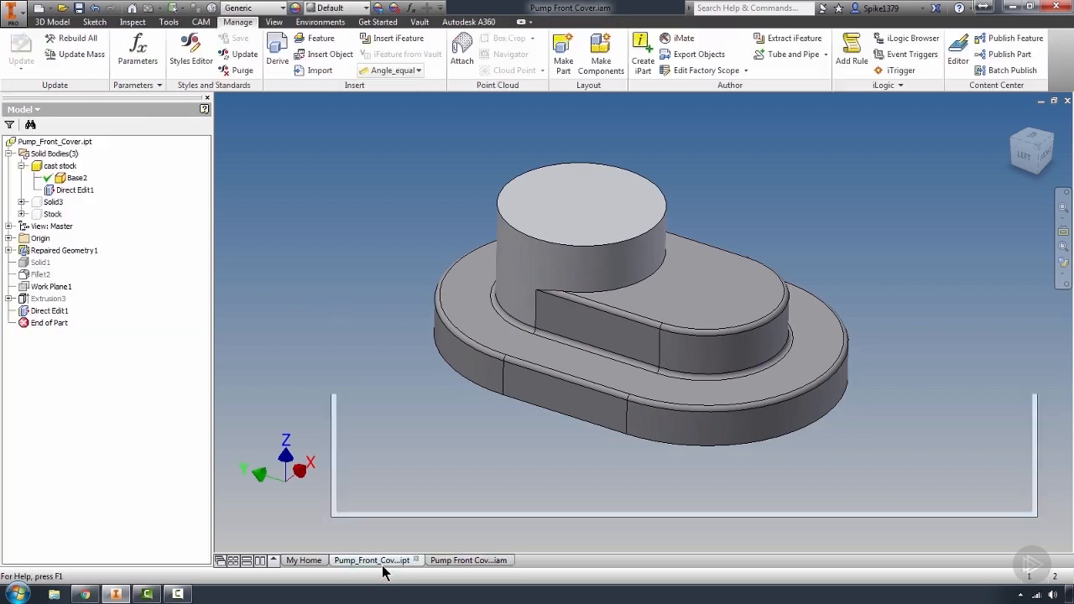
{"action": "left_click", "coordinate": [53, 202]}
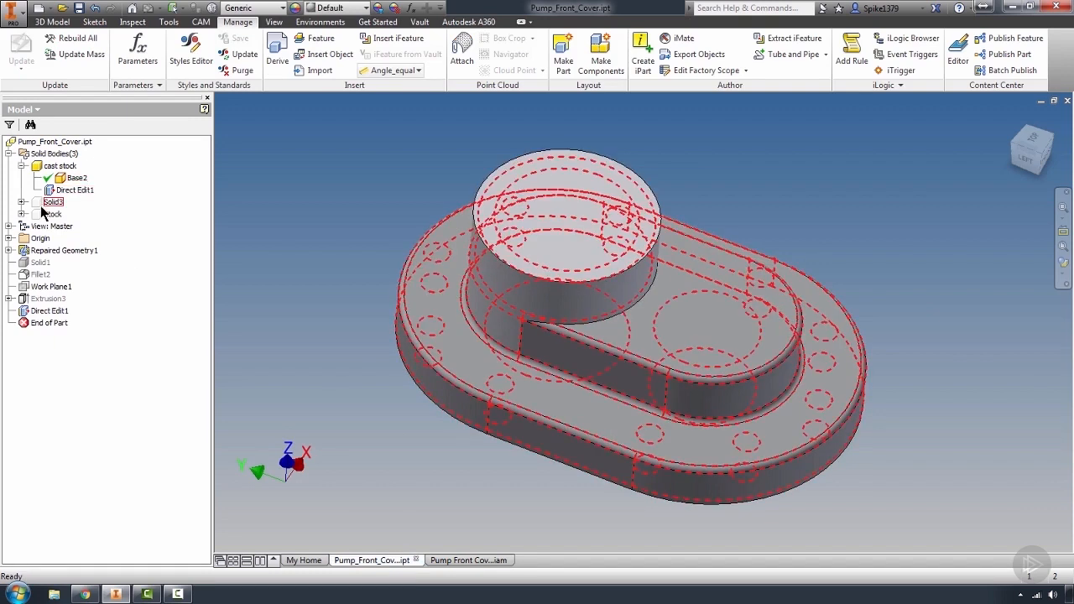
{"action": "right_click", "coordinate": [54, 202]}
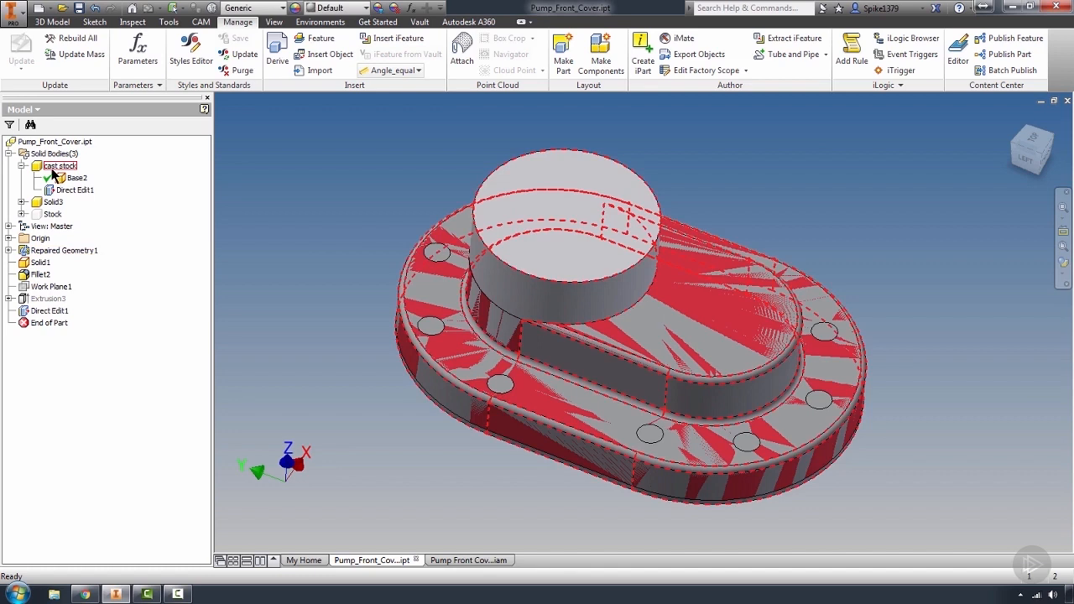
{"action": "right_click", "coordinate": [59, 165]}
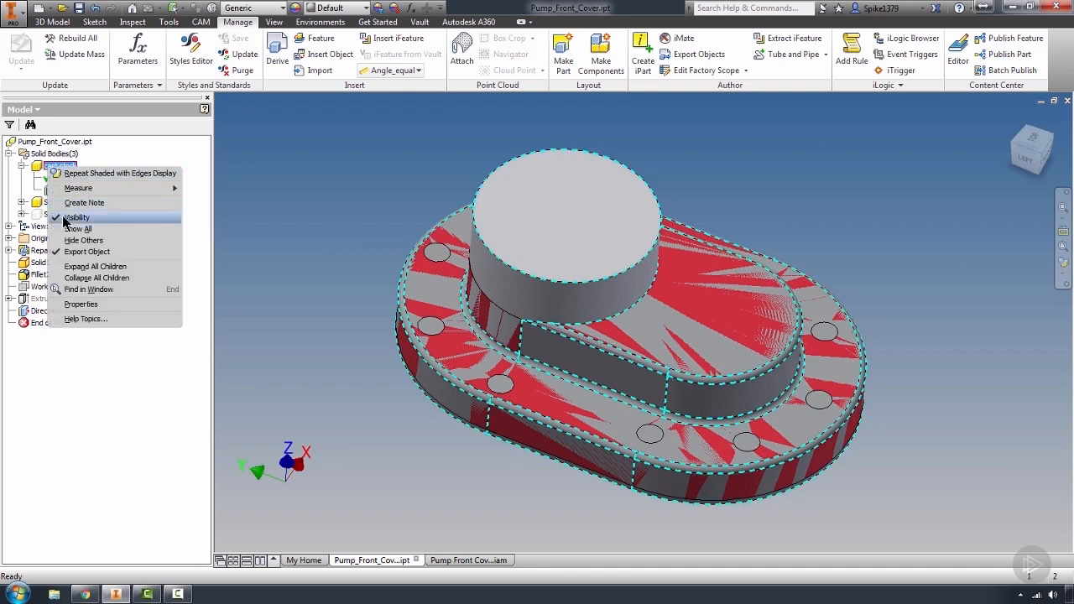